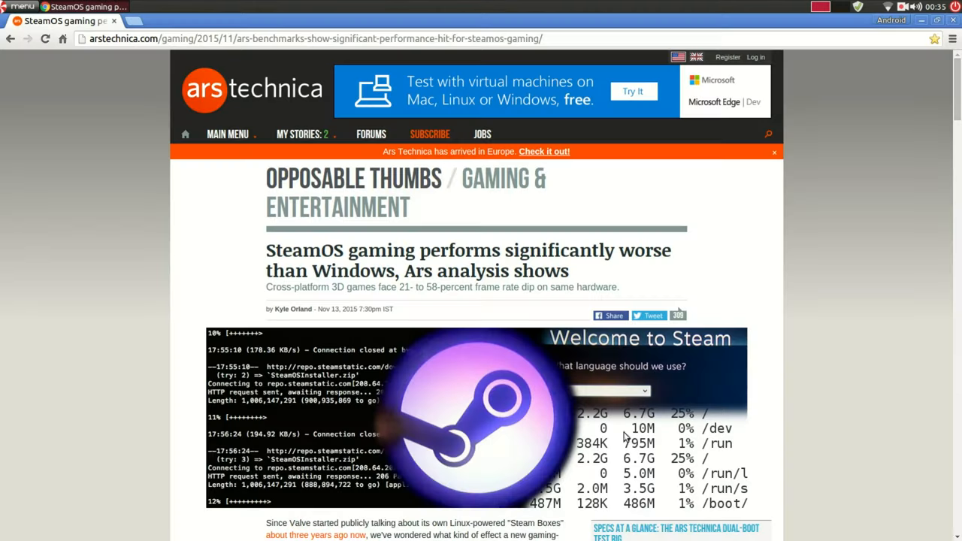
mouse_move(883, 316)
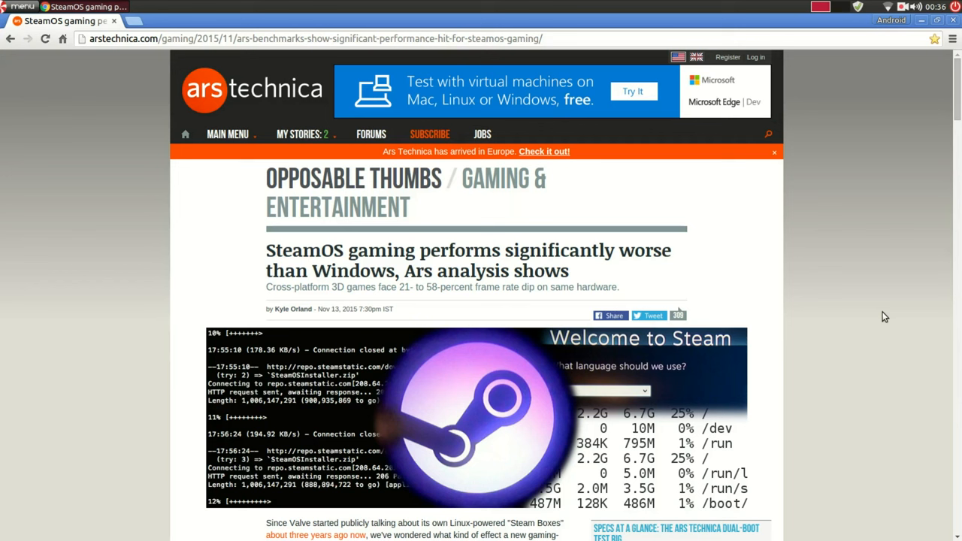
mouse_move(249, 252)
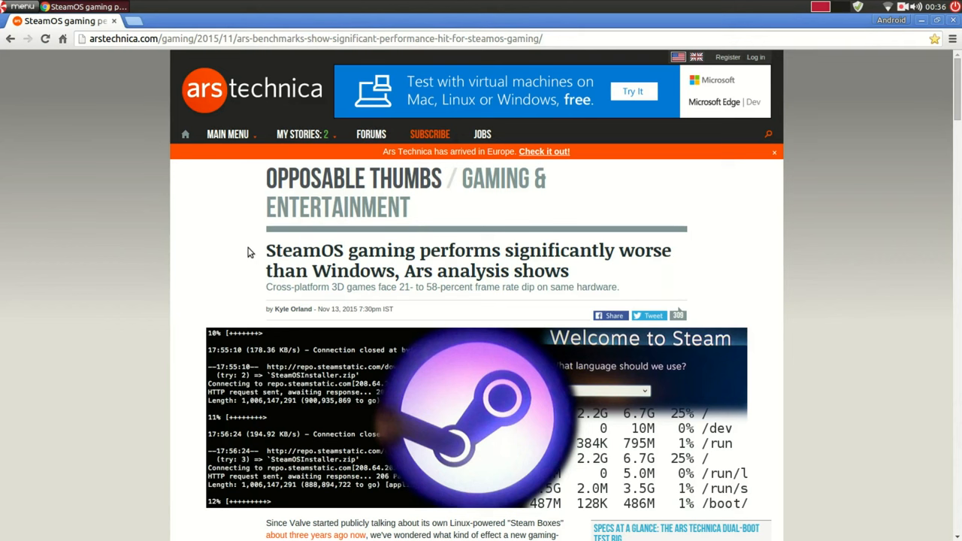
Step: Scroll past the intro and test rig specs sidebar to reach the Geekbench 3 single-core chart
scroll(down, 3)
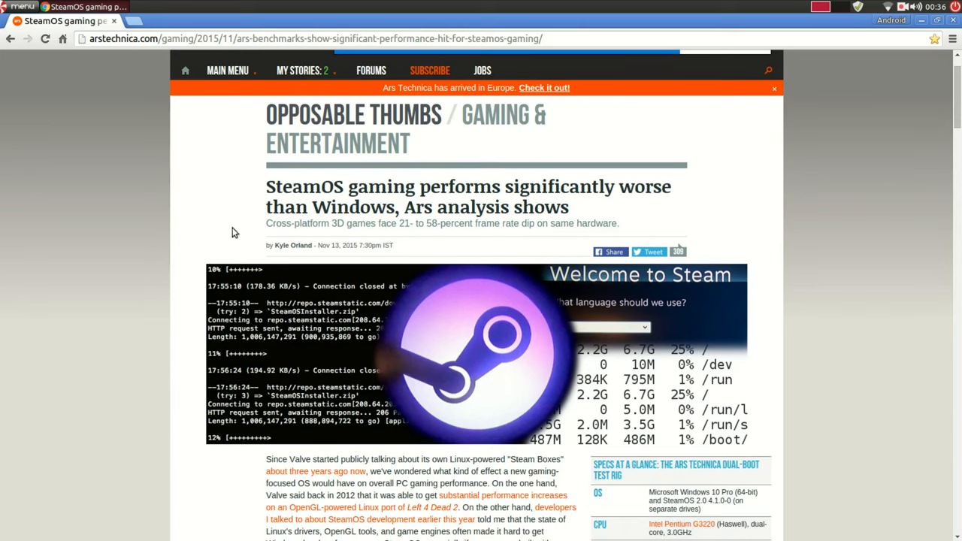
mouse_move(854, 243)
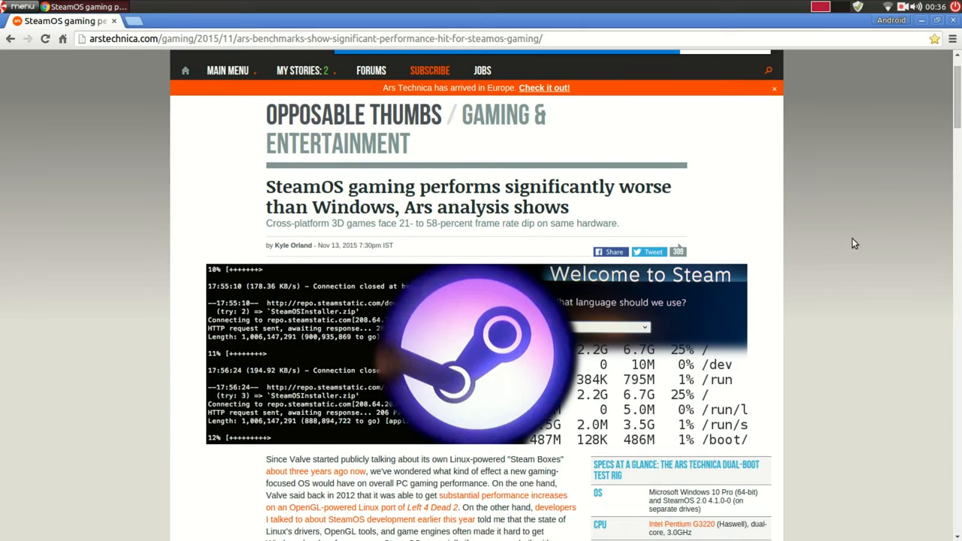
scroll(down, 3)
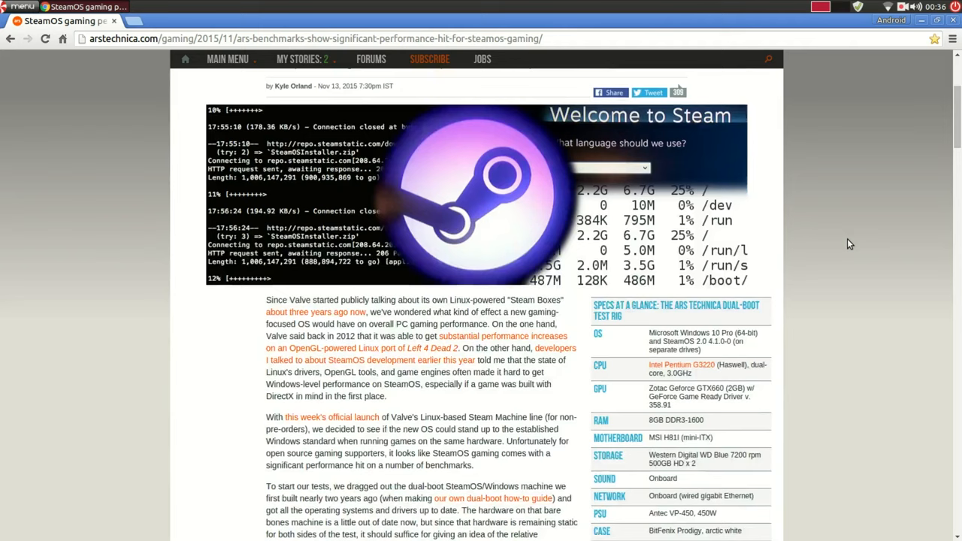
scroll(down, 3)
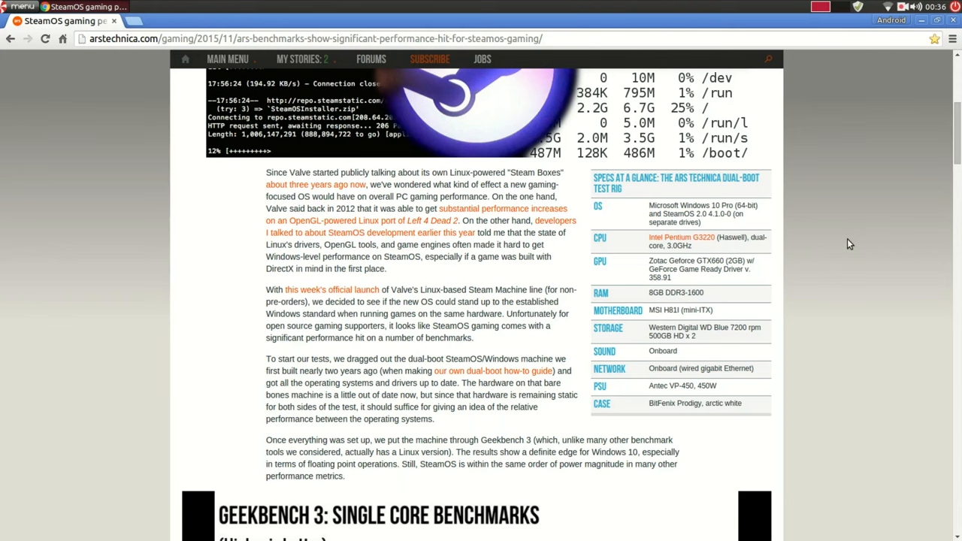
scroll(down, 3)
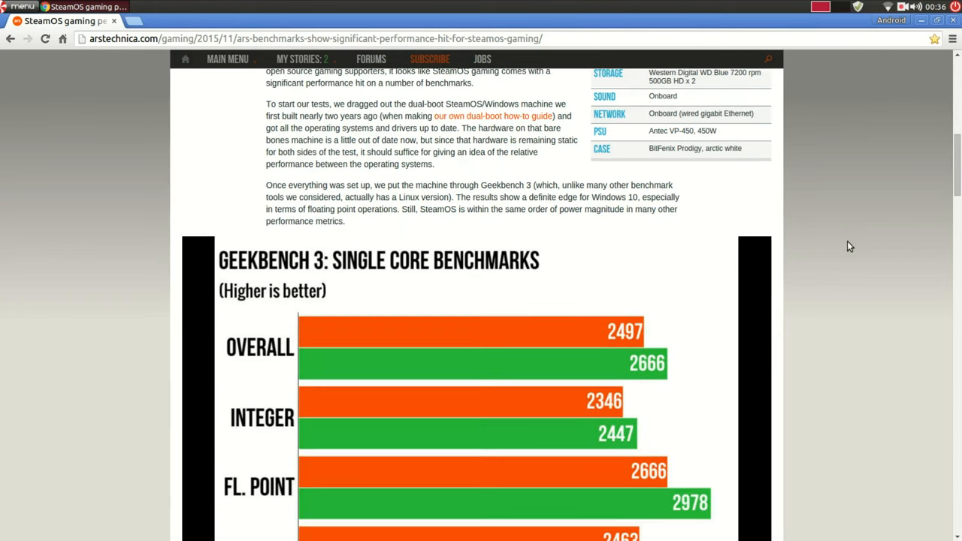
scroll(up, 3)
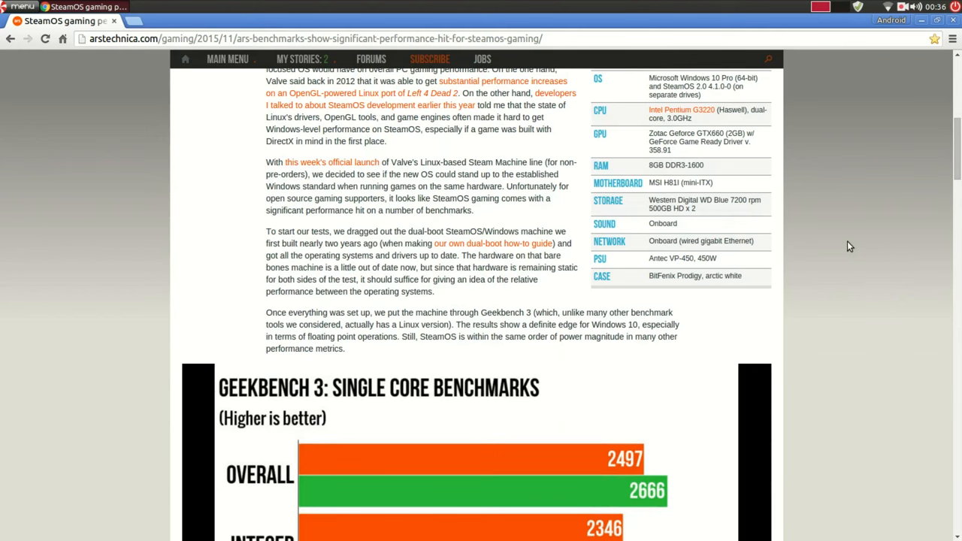
scroll(up, 3)
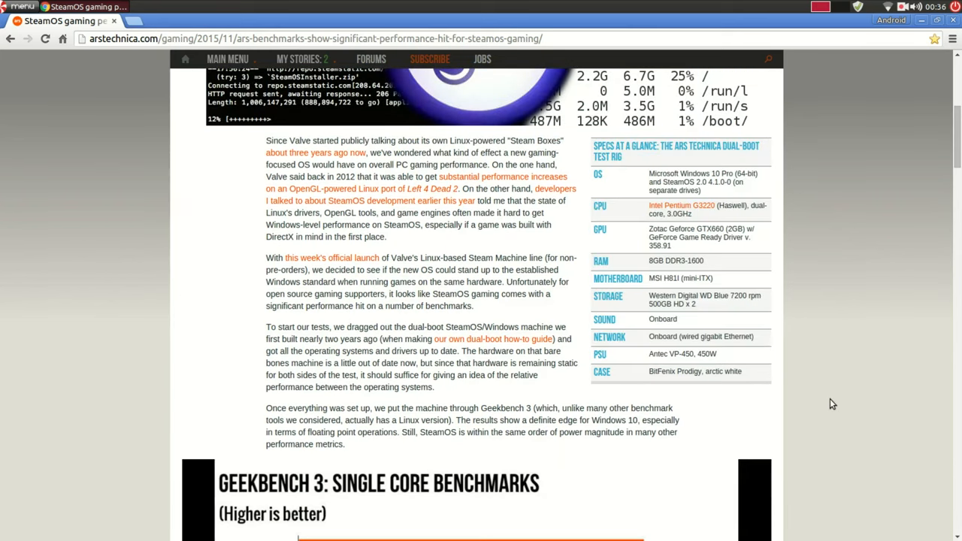
scroll(down, 3)
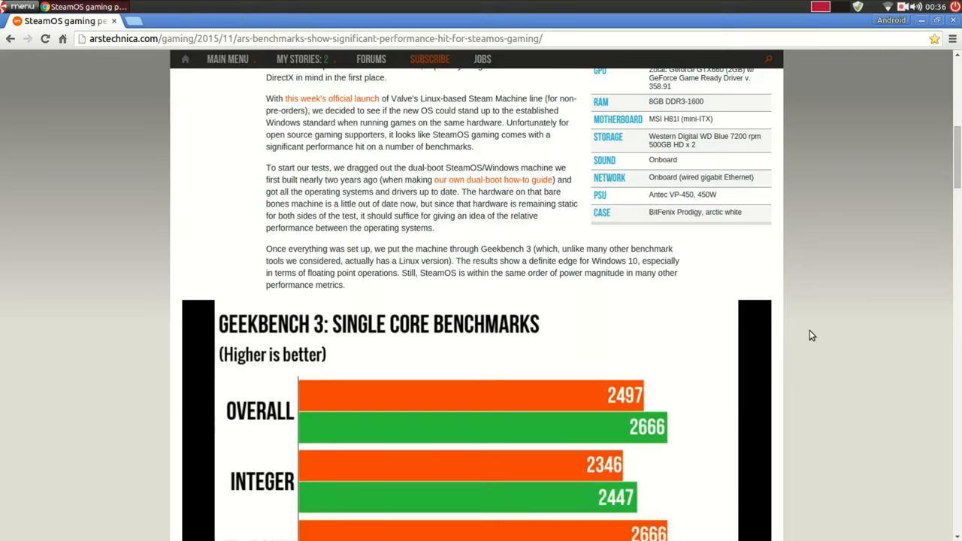
Step: Adjust the scroll so the full single-core chart comparing SteamOS 2.0 and Windows 10 is visible
scroll(down, 3)
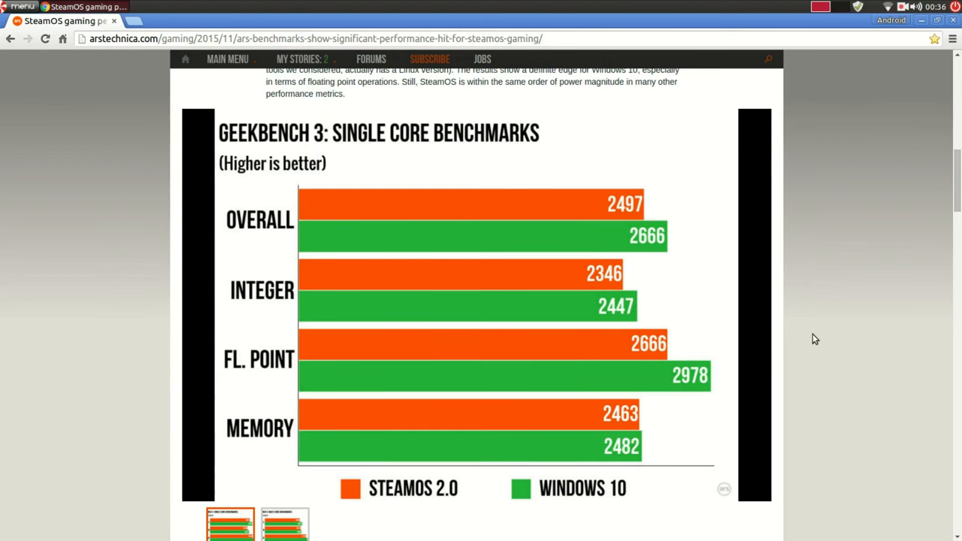
scroll(up, 3)
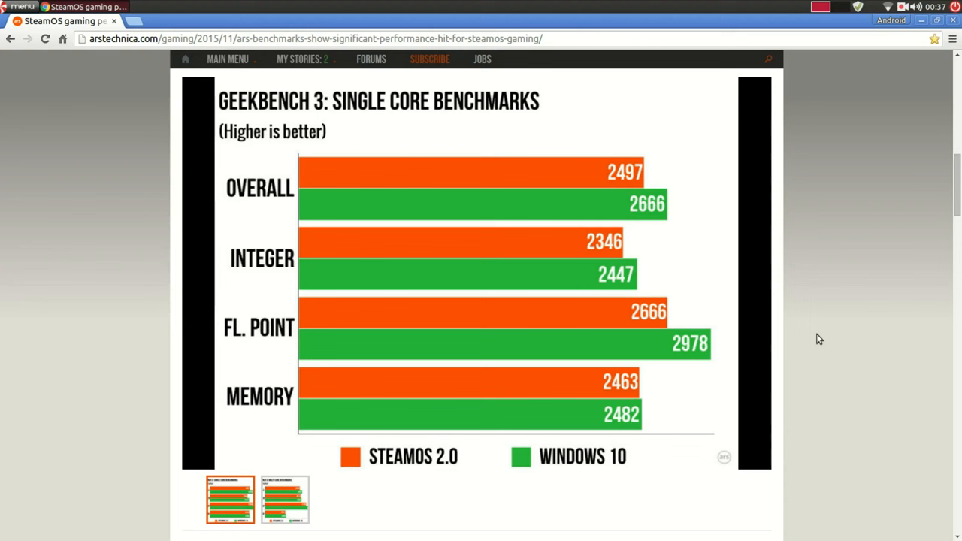
mouse_move(293, 508)
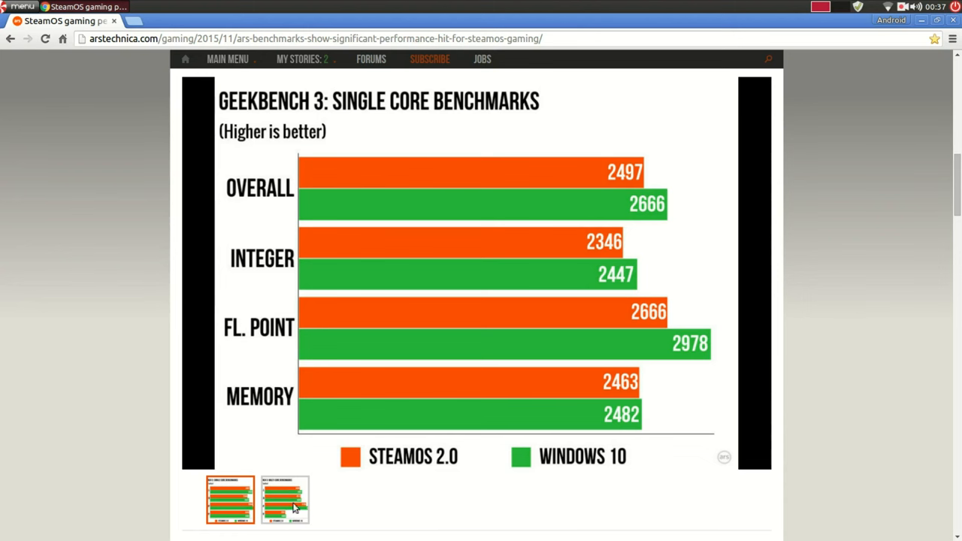
Step: Show the Geekbench 3 multi-core chart via the second thumbnail and continue into the GPU paragraph
click(284, 499)
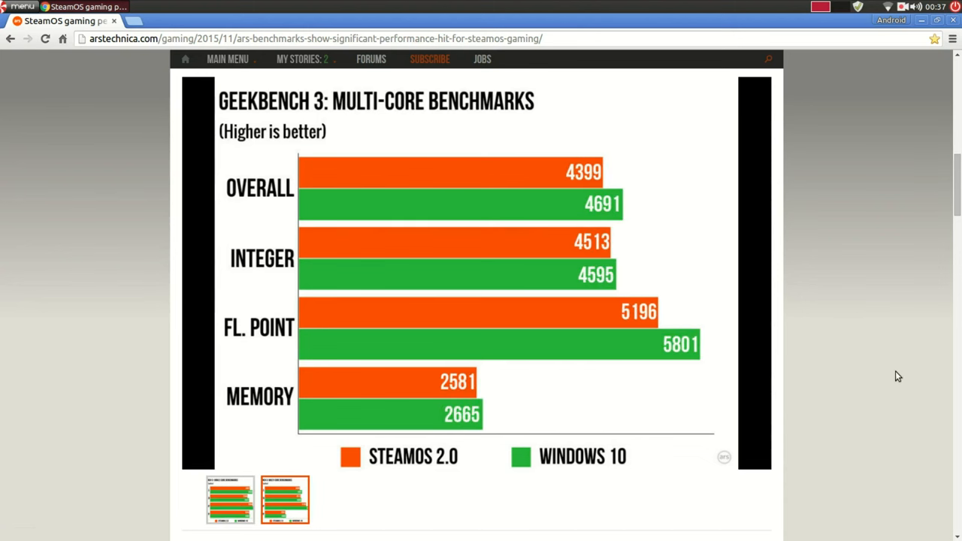
mouse_move(492, 390)
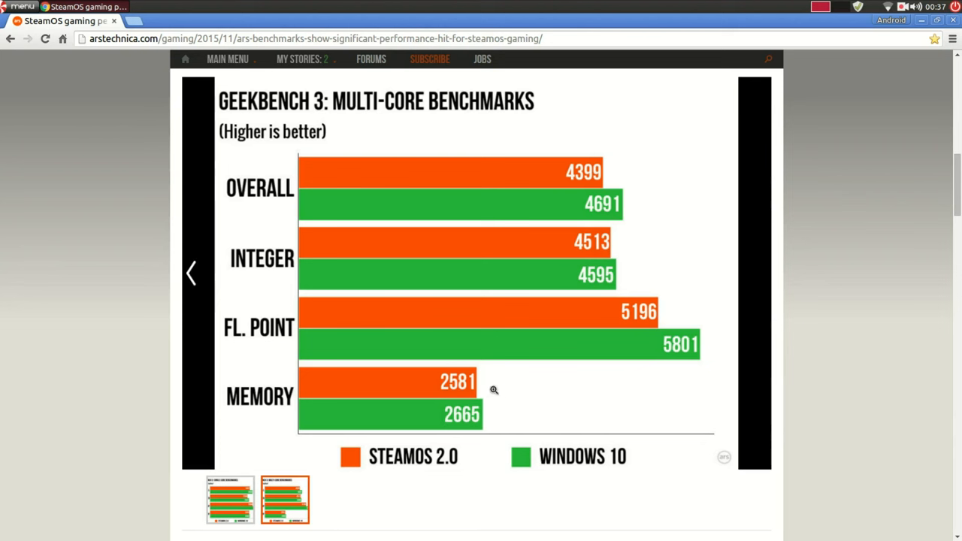
mouse_move(670, 325)
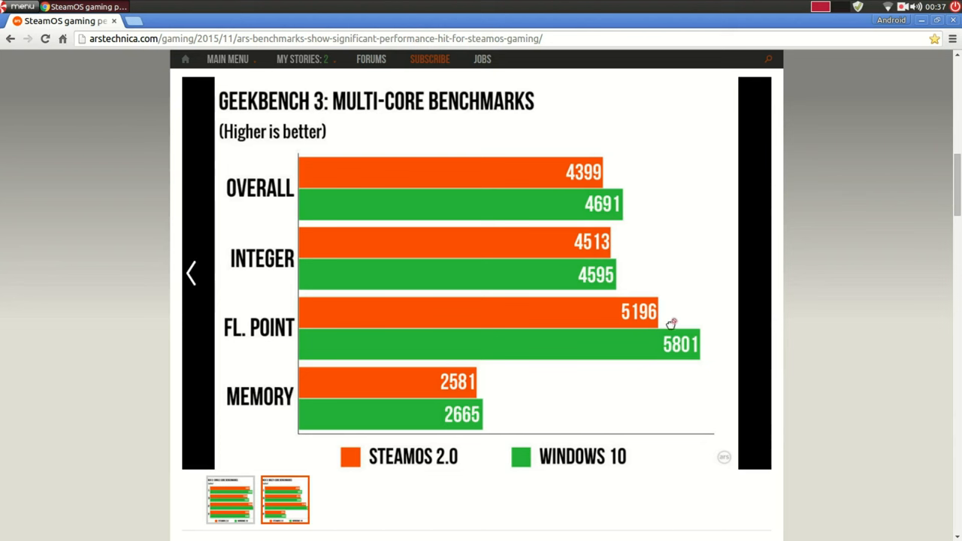
mouse_move(797, 299)
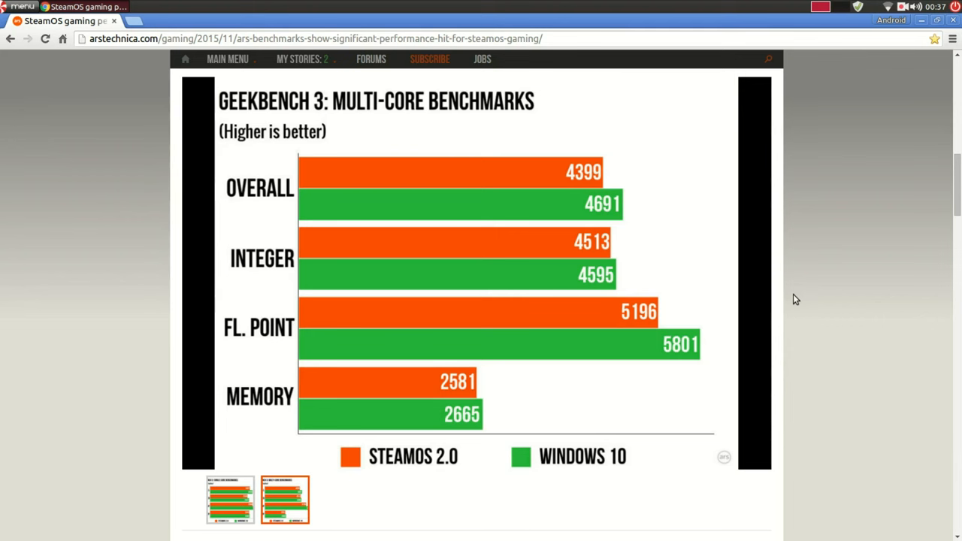
mouse_move(824, 288)
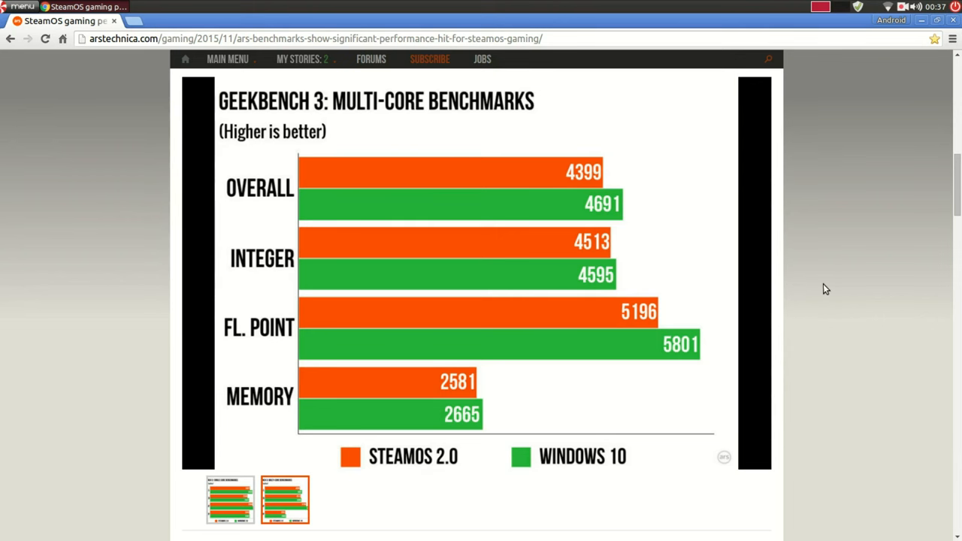
scroll(down, 3)
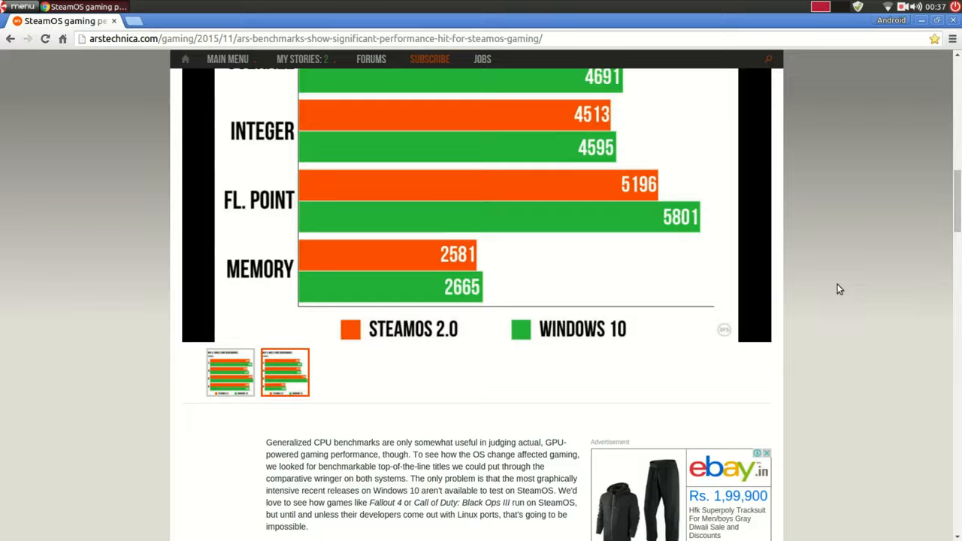
Step: Scroll down to bring the Shadow of Mordor frame-rate chart fully into view
scroll(down, 3)
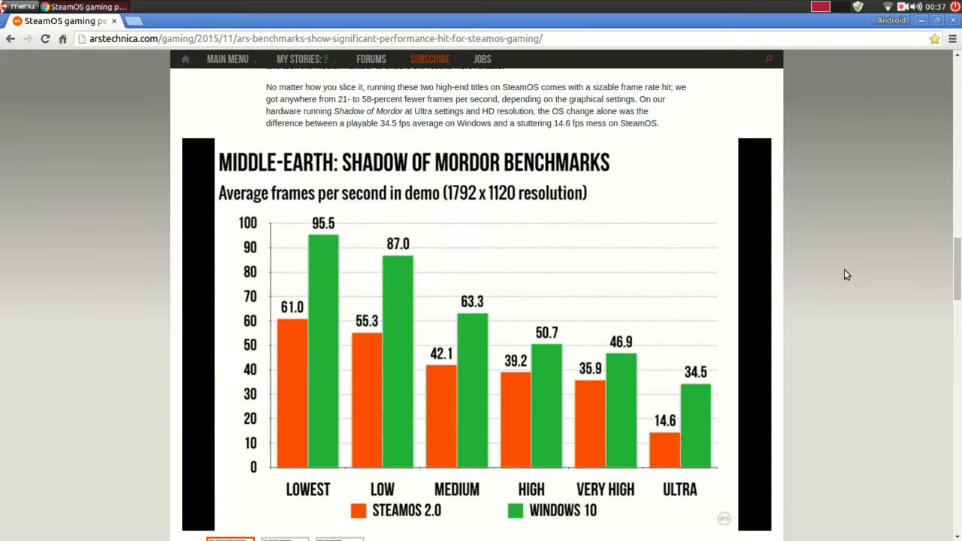
scroll(down, 3)
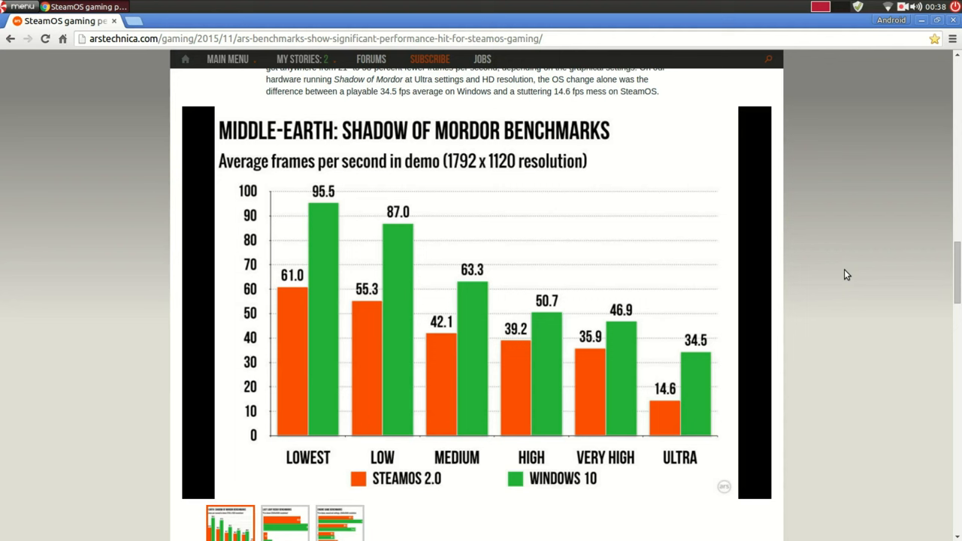
mouse_move(391, 409)
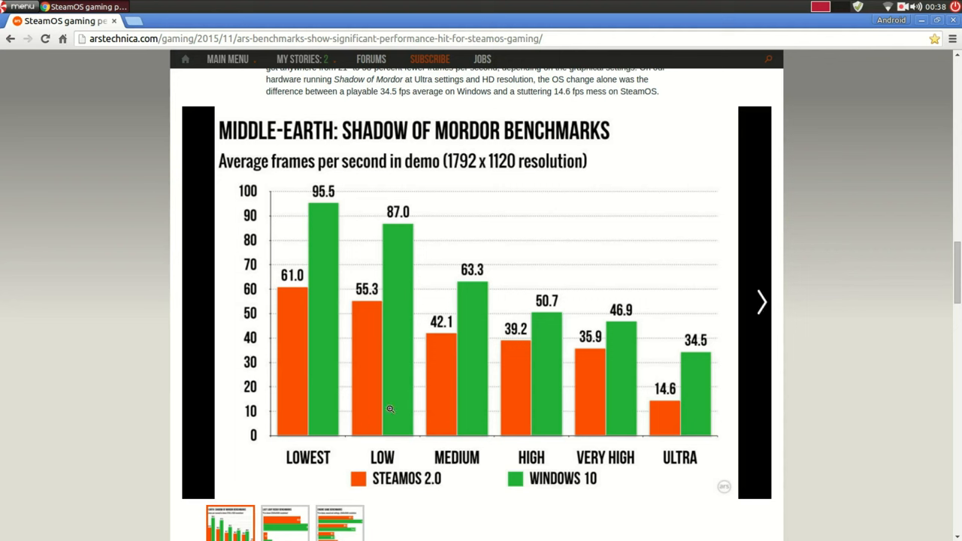
mouse_move(676, 396)
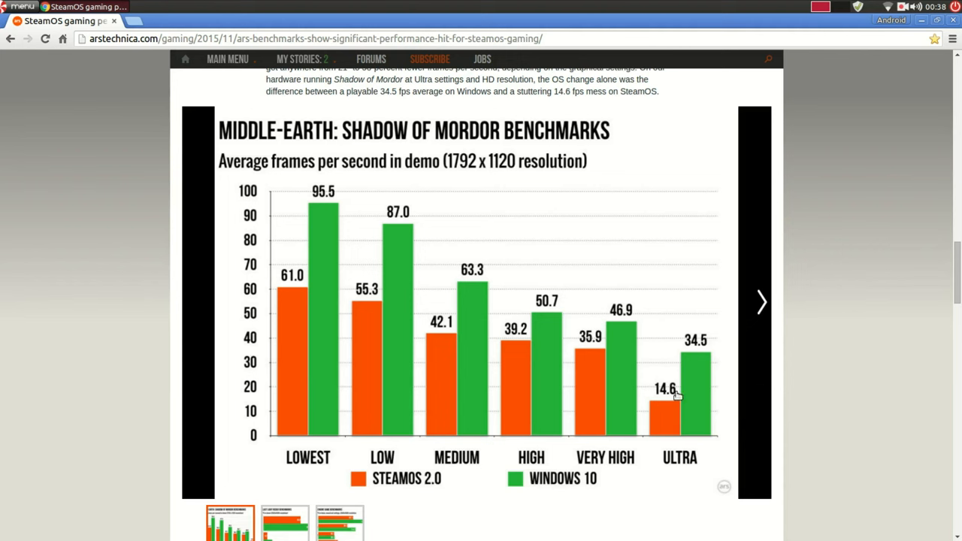
mouse_move(630, 394)
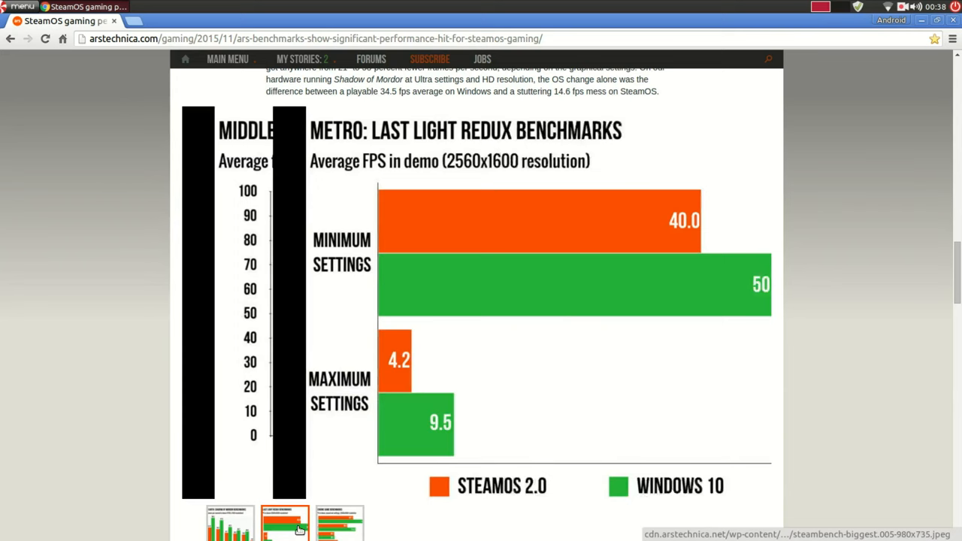
Step: Show the Metro: Last Light Redux chart, then the Source Engine benchmarks (Portal, TF2, L4D2, Dota 2)
click(285, 523)
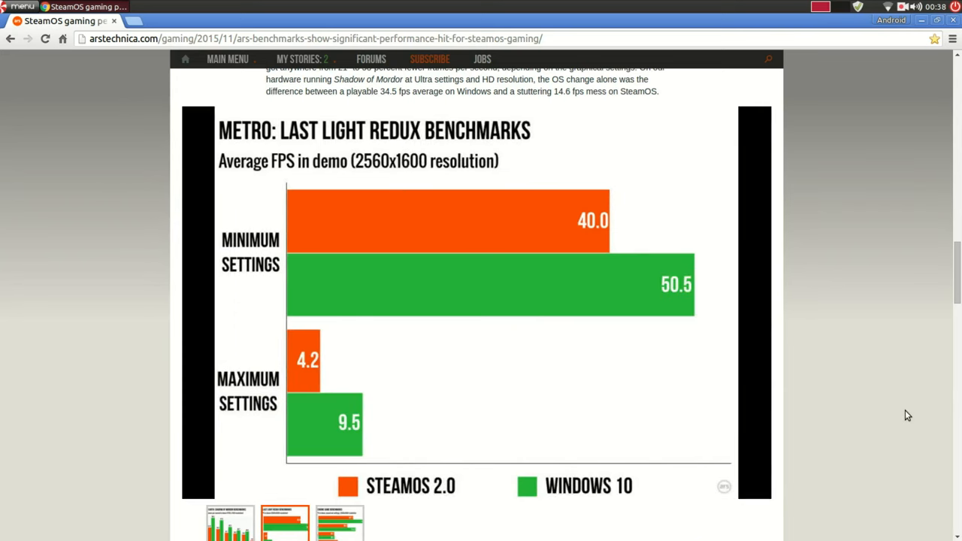
mouse_move(859, 402)
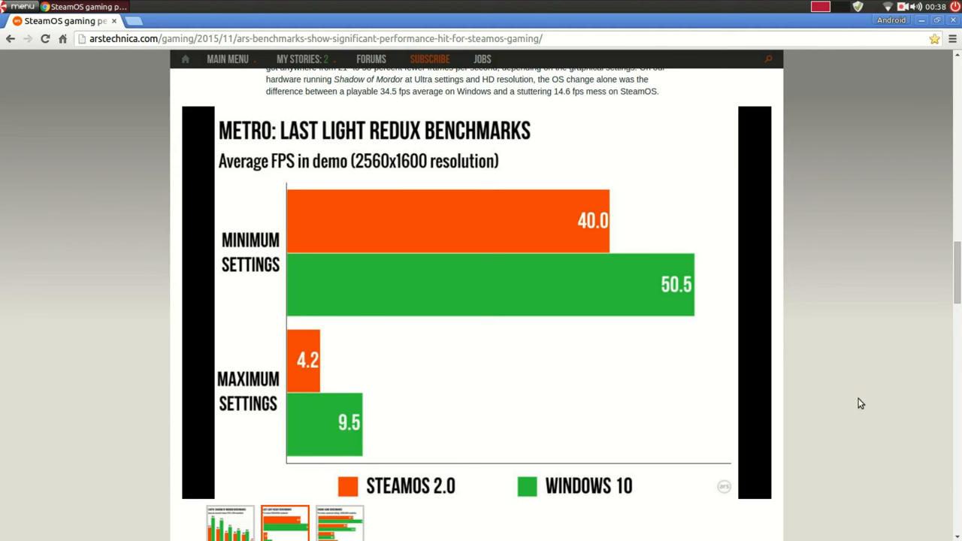
mouse_move(559, 255)
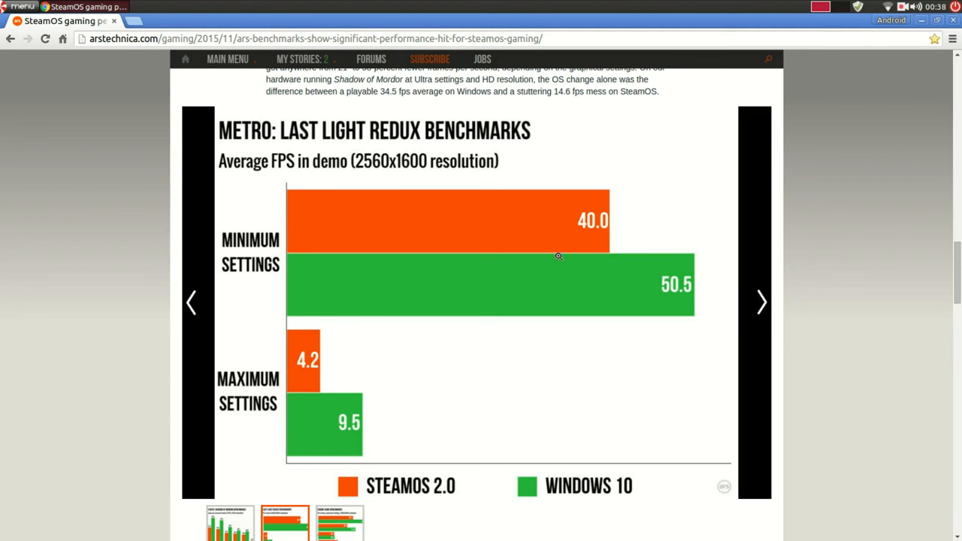
mouse_move(302, 409)
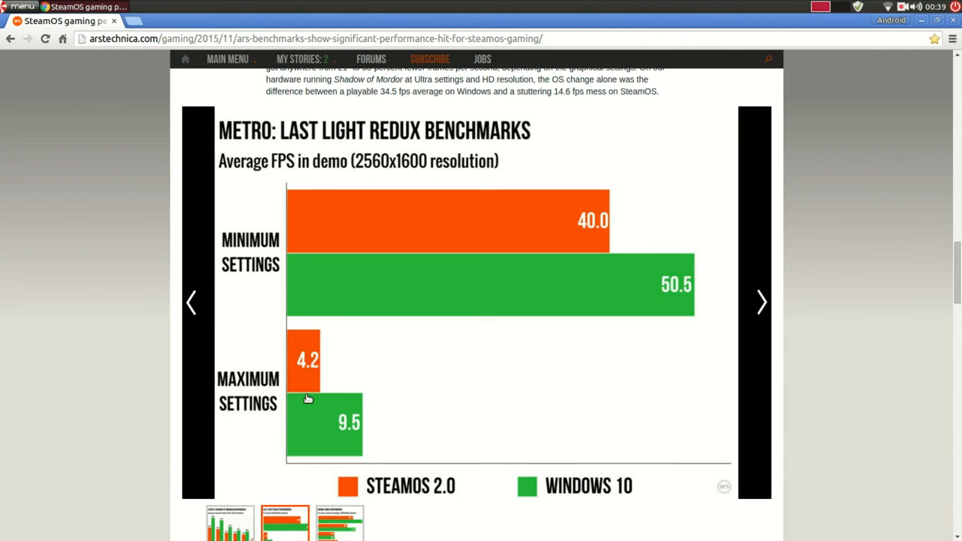
click(761, 300)
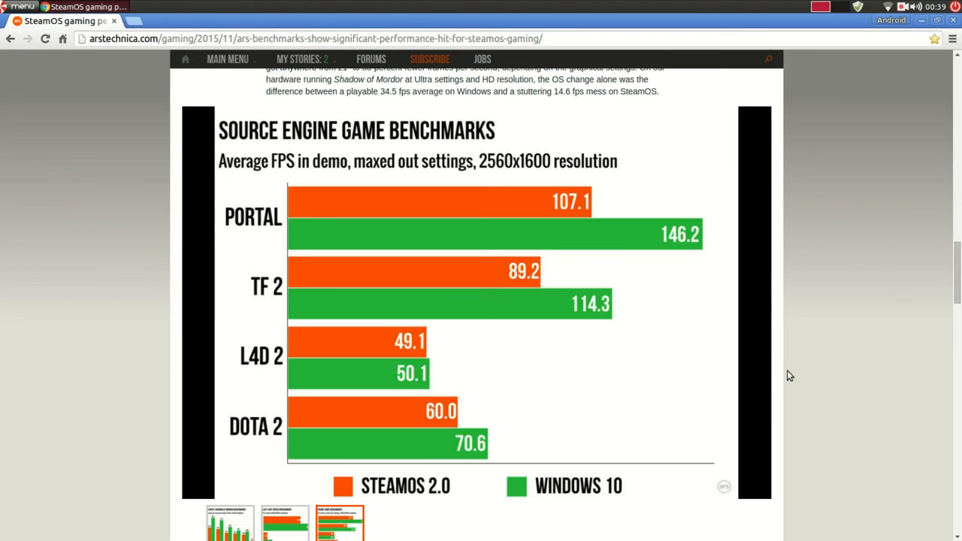
mouse_move(458, 271)
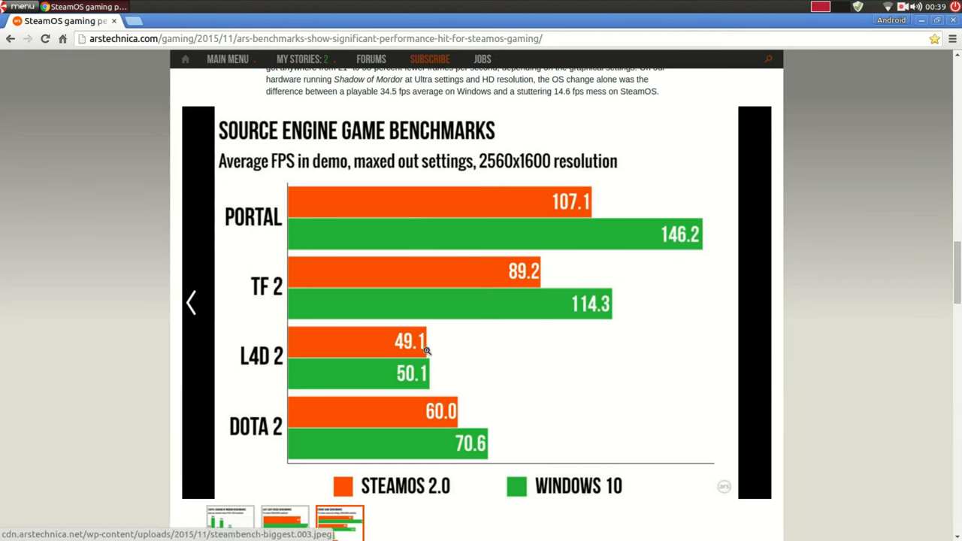
mouse_move(477, 98)
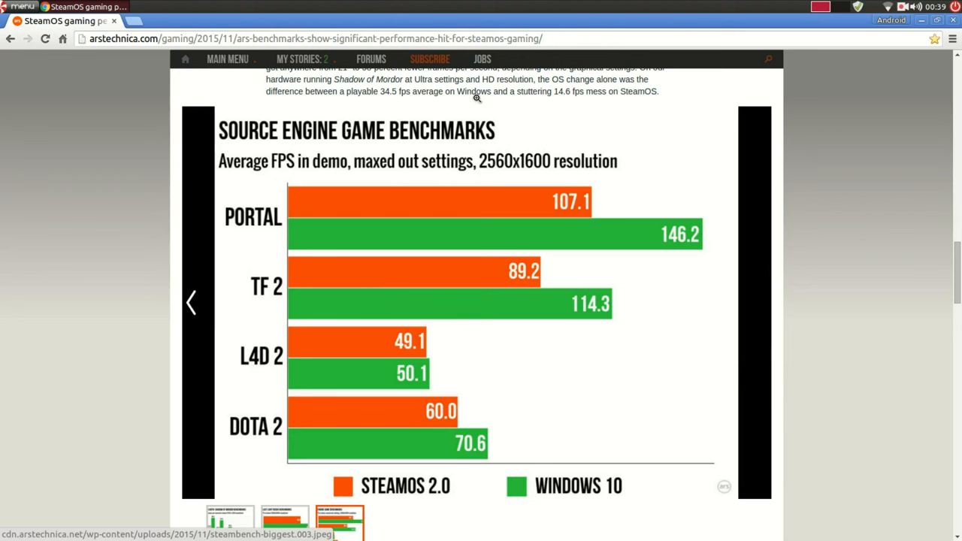
mouse_move(703, 232)
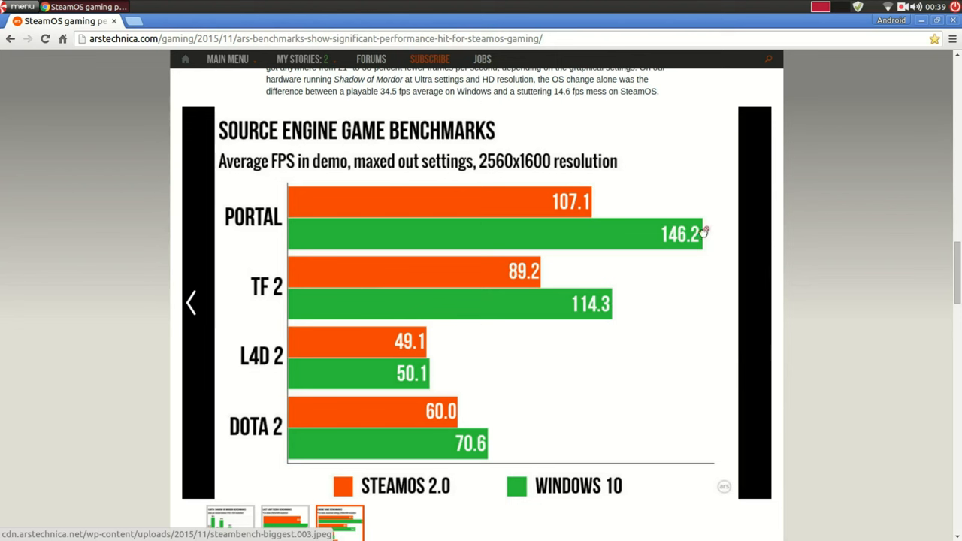
mouse_move(838, 291)
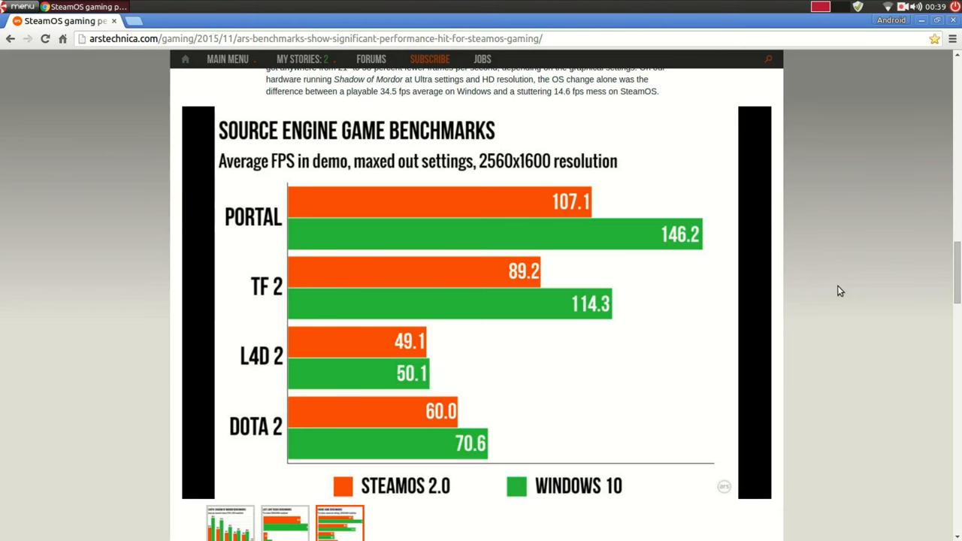
Step: Clear the accidental text selection and scroll back up past the multi-core chart to the test machine specs
scroll(down, 3)
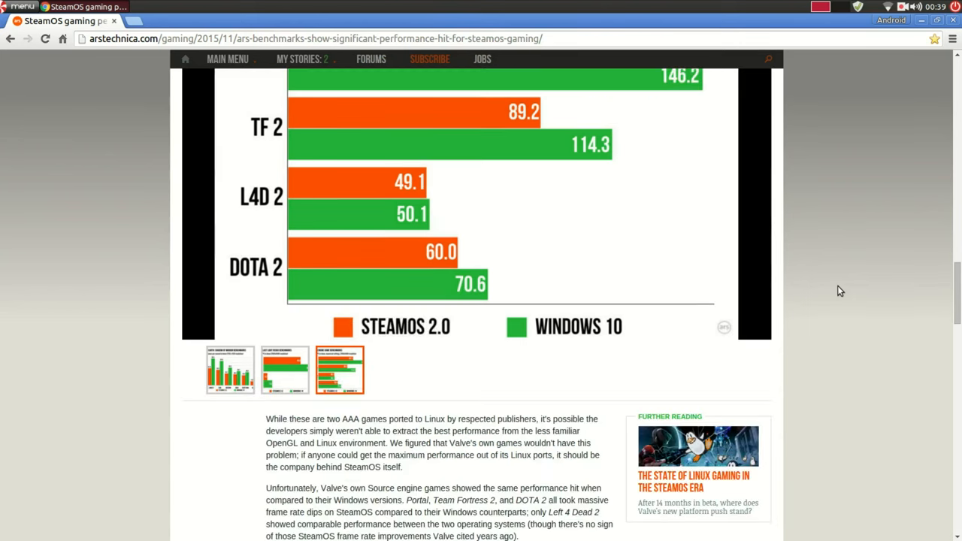
scroll(down, 3)
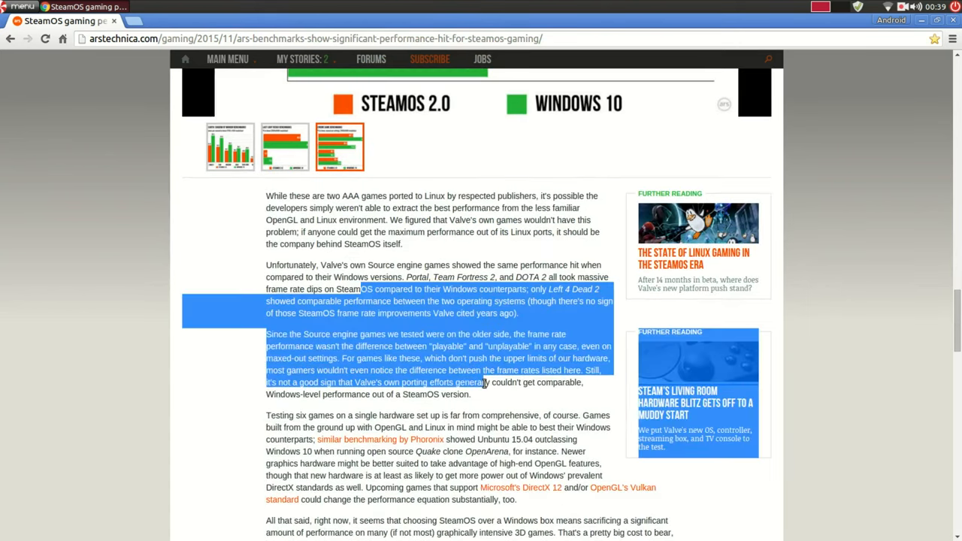
click(538, 391)
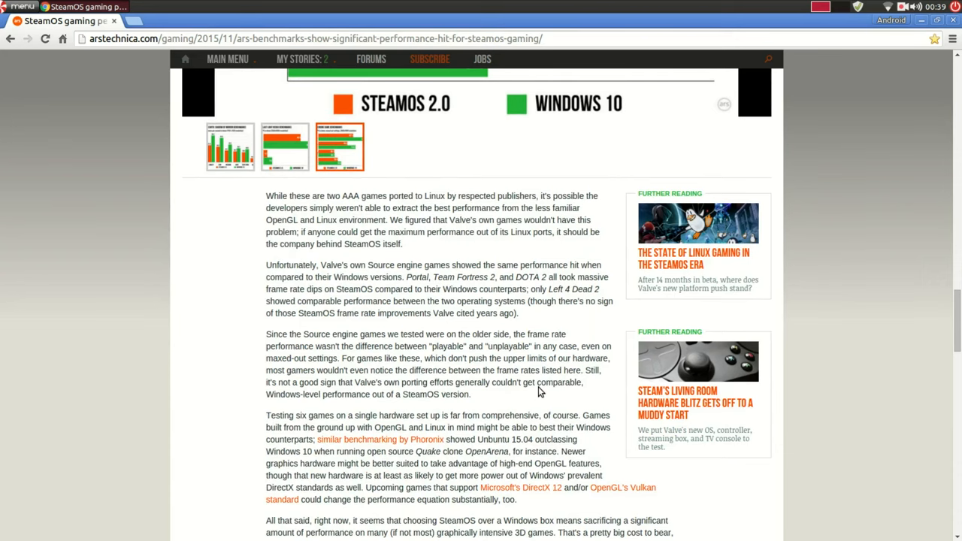
scroll(down, 3)
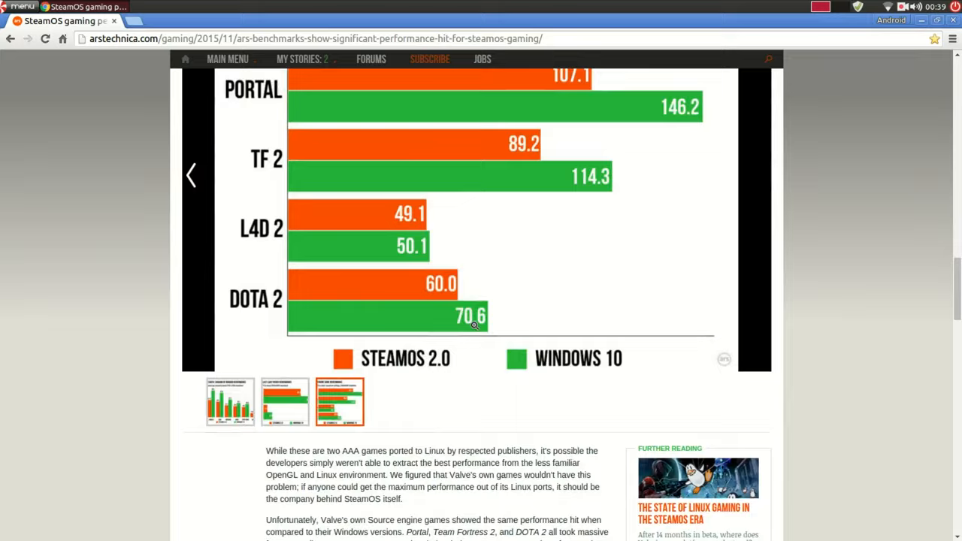
scroll(up, 3)
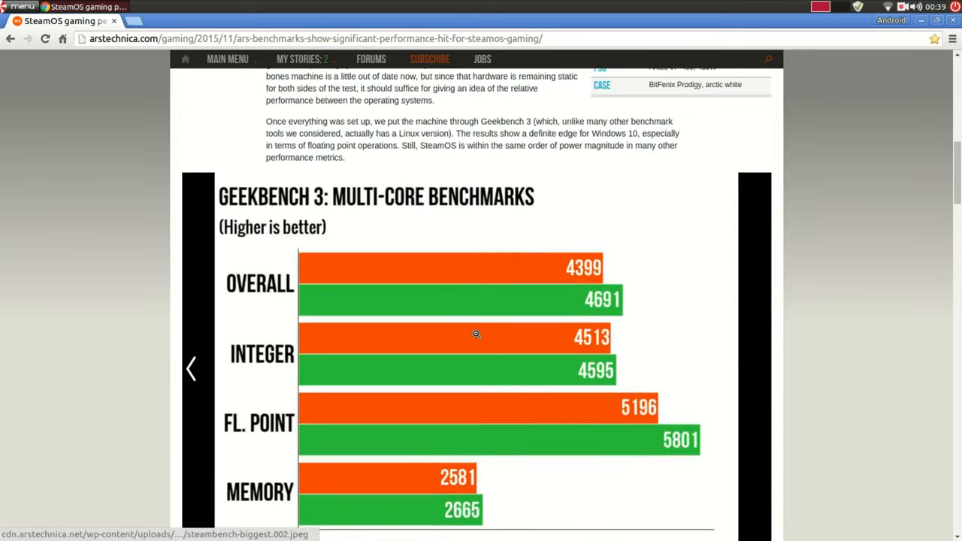
scroll(up, 3)
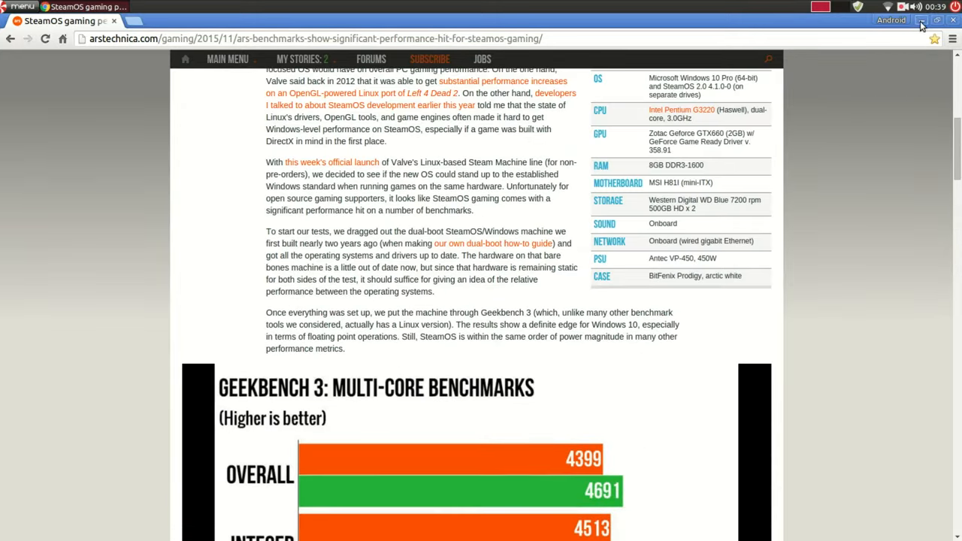